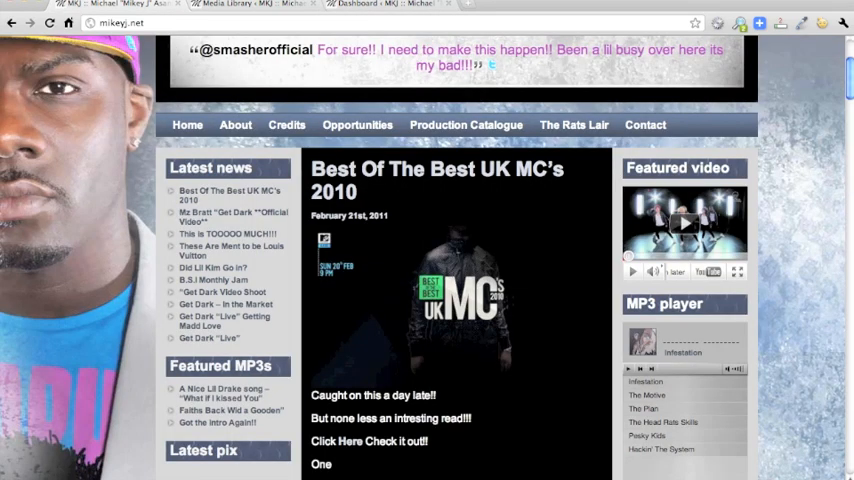
Open the FMP Playlist Editor under Settings and select the latest-mikey.xml playlist
{"action": "scroll", "scroll_direction": "down", "scroll_amount": 3}
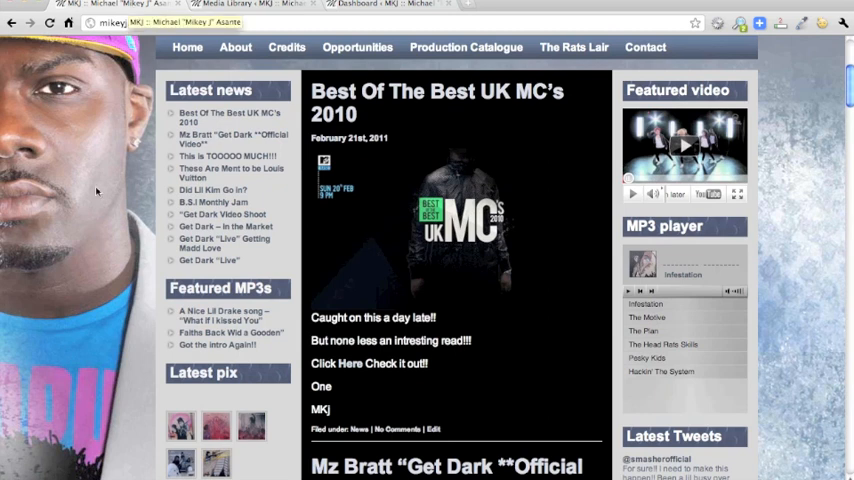
{"action": "scroll", "scroll_direction": "up", "scroll_amount": 3}
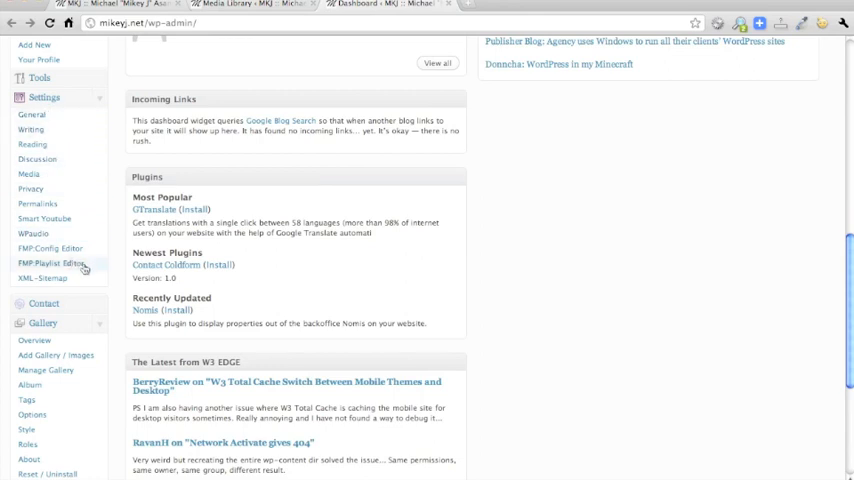
{"action": "left_click", "coordinate": [48, 263]}
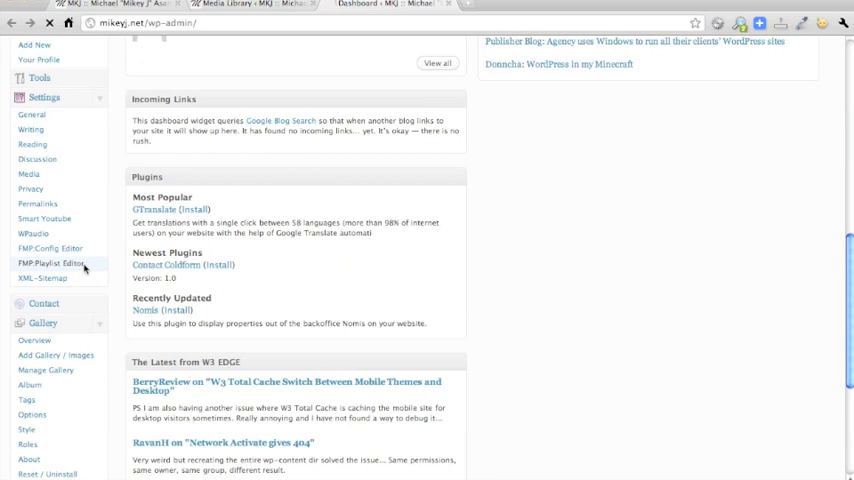
{"action": "left_click", "coordinate": [50, 263]}
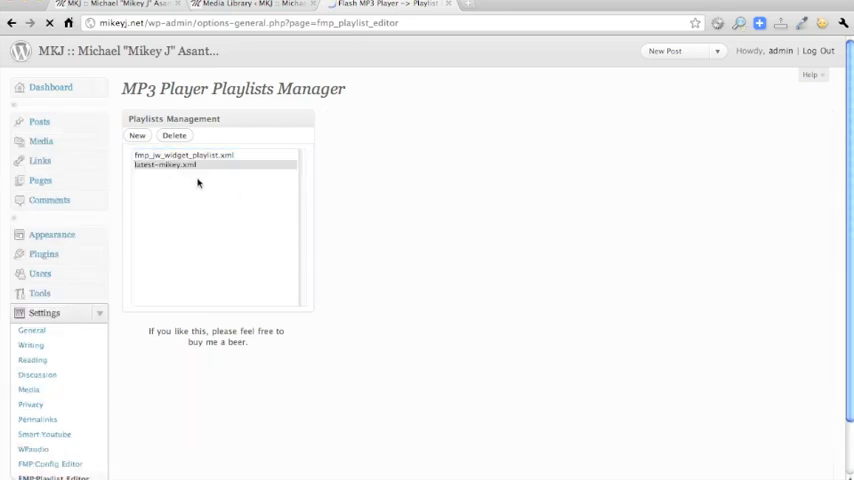
{"action": "left_click", "coordinate": [166, 166]}
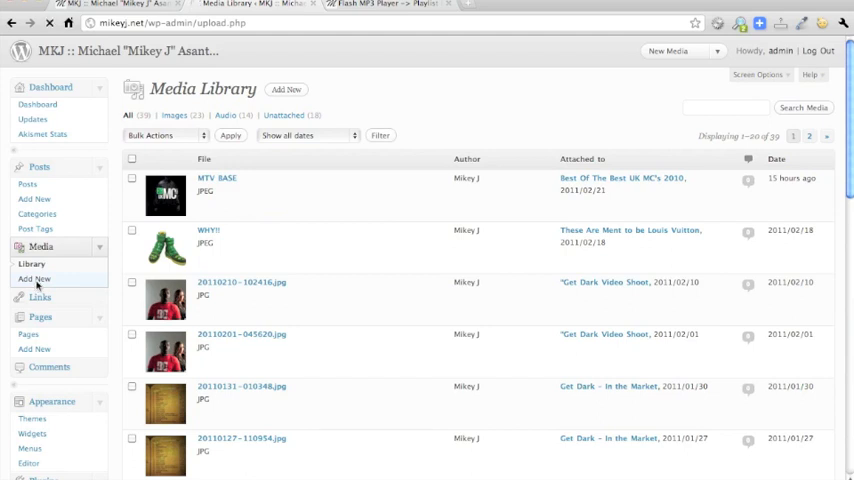
Upload fireball-strt.mp3 from the Desktop into the Media Library via Add New
{"action": "left_click", "coordinate": [33, 279]}
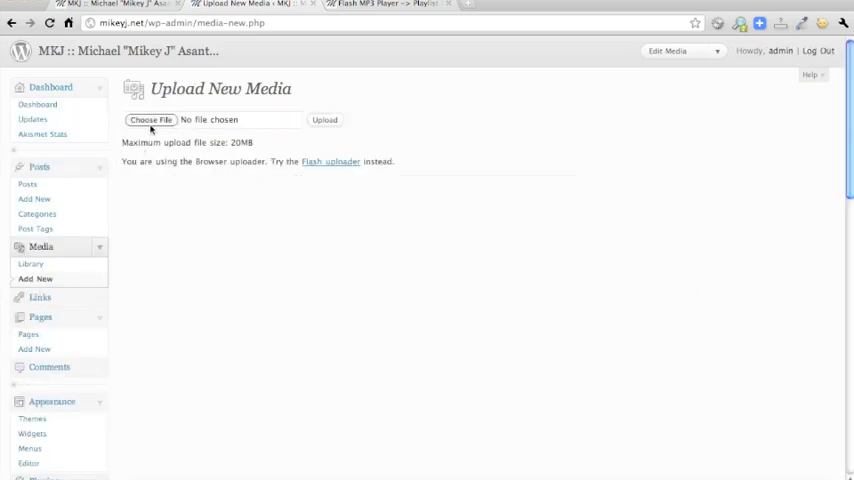
{"action": "left_click", "coordinate": [150, 120]}
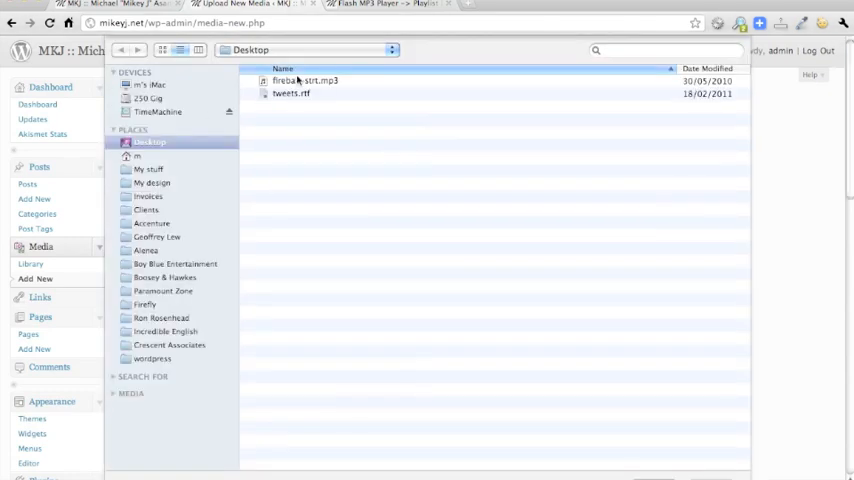
{"action": "left_click", "coordinate": [305, 80]}
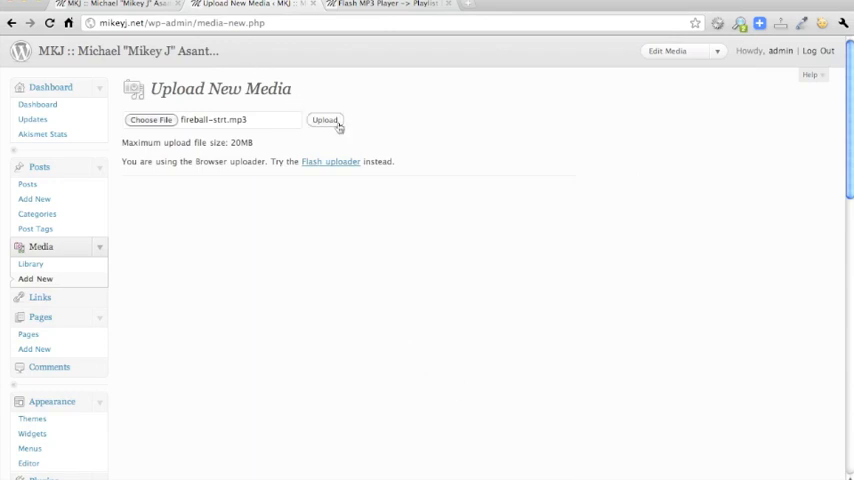
{"action": "left_click", "coordinate": [324, 120]}
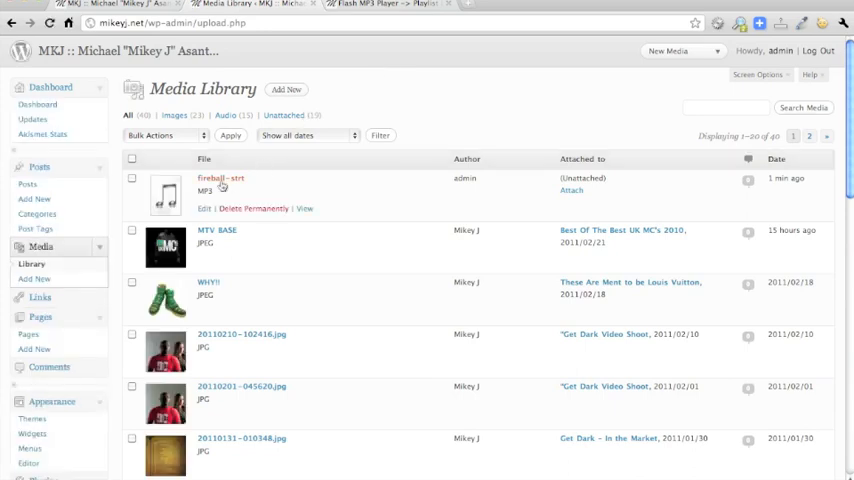
View the fireball-strt song's File URL and return to the playlist editor tab
{"action": "left_click", "coordinate": [220, 178]}
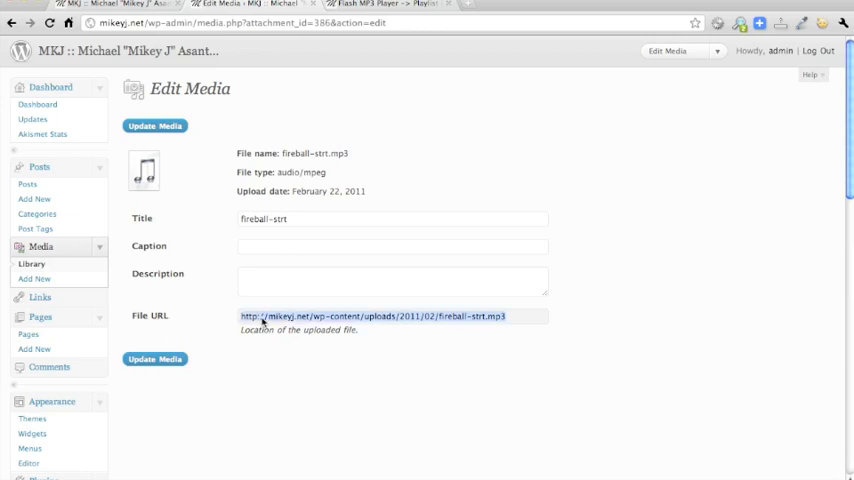
{"action": "mouse_move", "coordinate": [166, 302]}
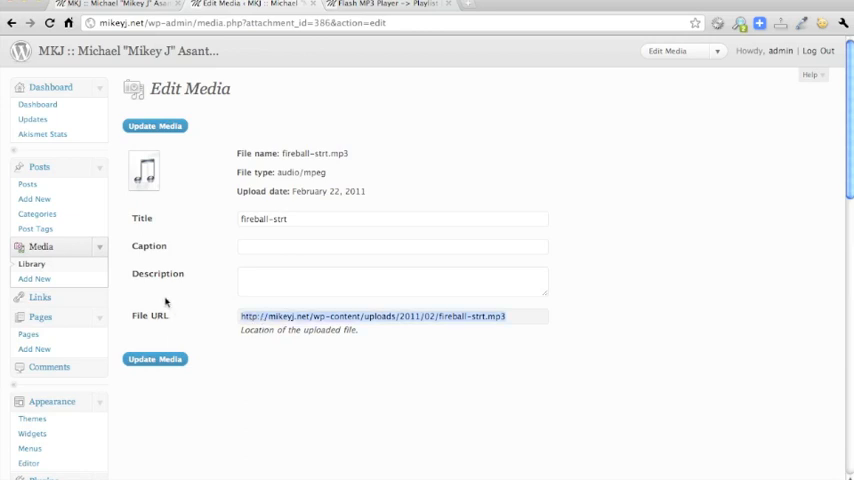
{"action": "left_click", "coordinate": [390, 4]}
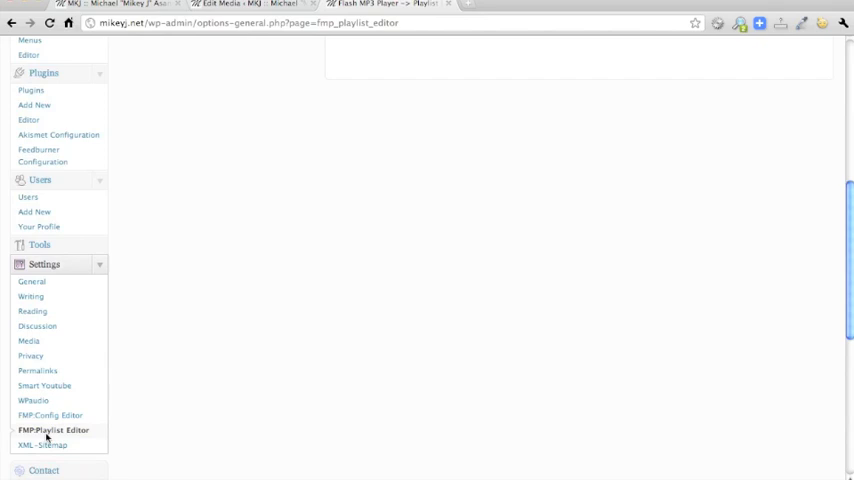
Add Fireball with link -content/uploads/2011/02/fireball-strt.mp3 to latest-mikey.xml and save
{"action": "left_click", "coordinate": [53, 430]}
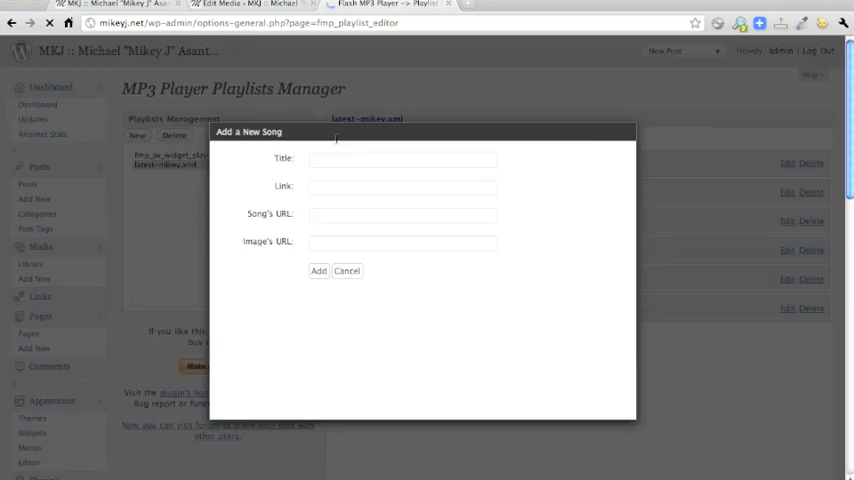
{"action": "left_click", "coordinate": [402, 214]}
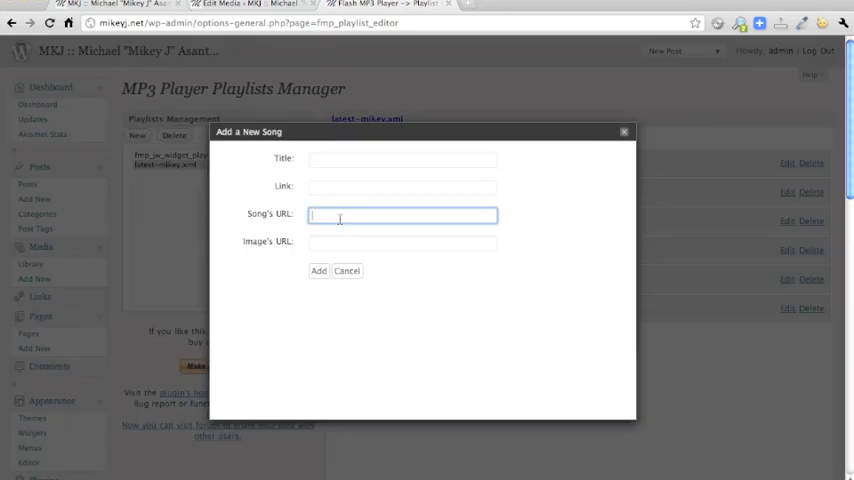
{"action": "type", "text": "-content/uploads/2011/02/fireball-strt.mp3"}
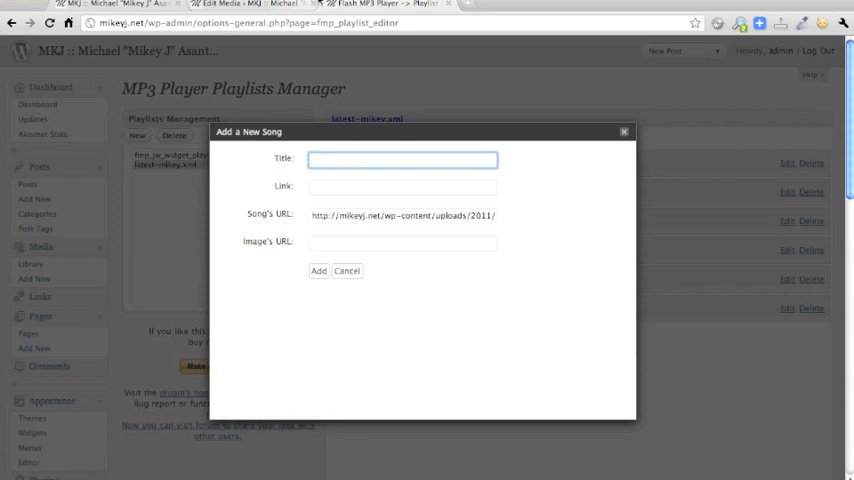
{"action": "type", "text": "Fireball"}
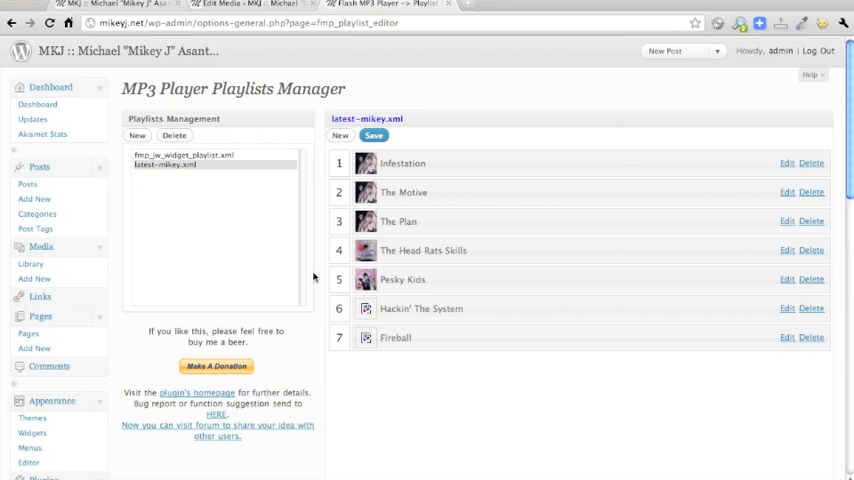
{"action": "mouse_move", "coordinate": [373, 135]}
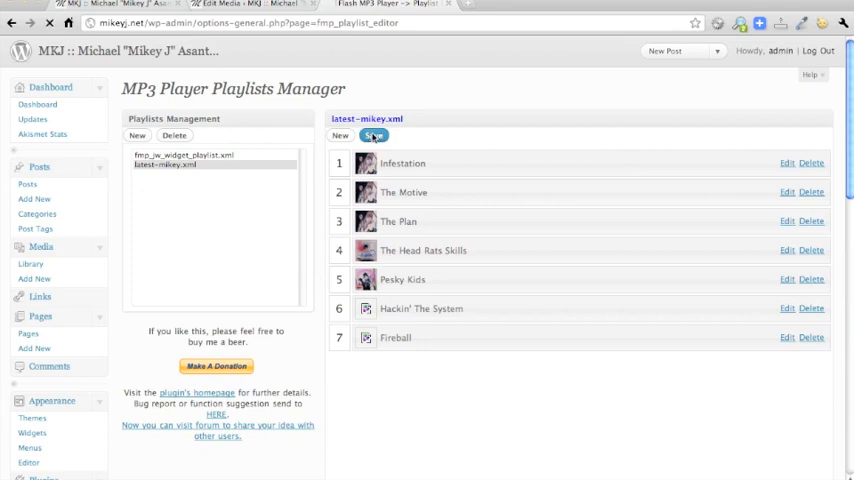
{"action": "left_click", "coordinate": [374, 135]}
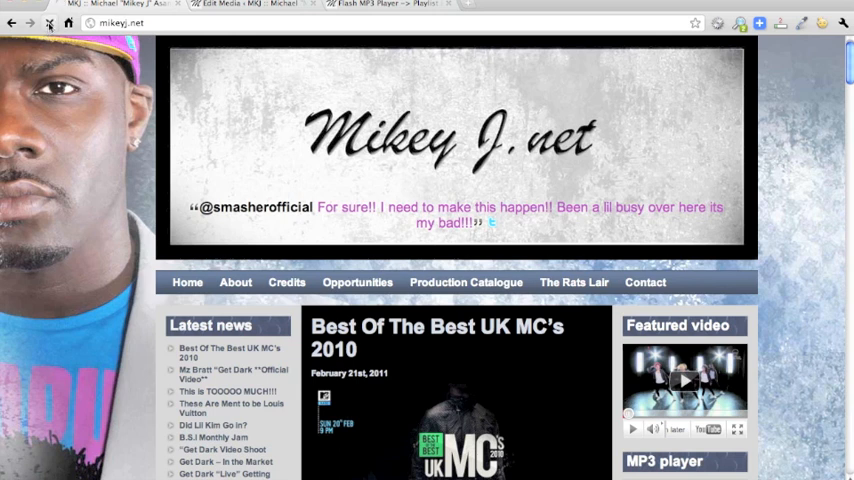
Check on the mikeyj.net homepage that the MP3 player lists Fireball as the last track
{"action": "scroll", "scroll_direction": "down", "scroll_amount": 3}
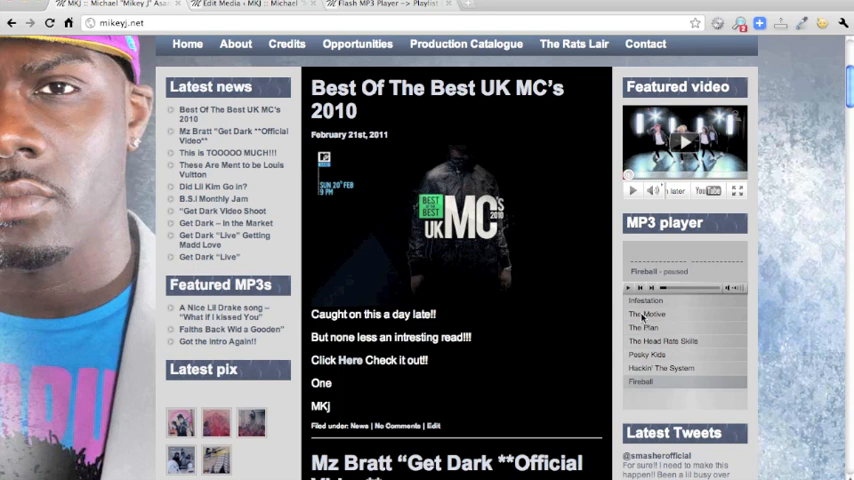
{"action": "left_click", "coordinate": [643, 327]}
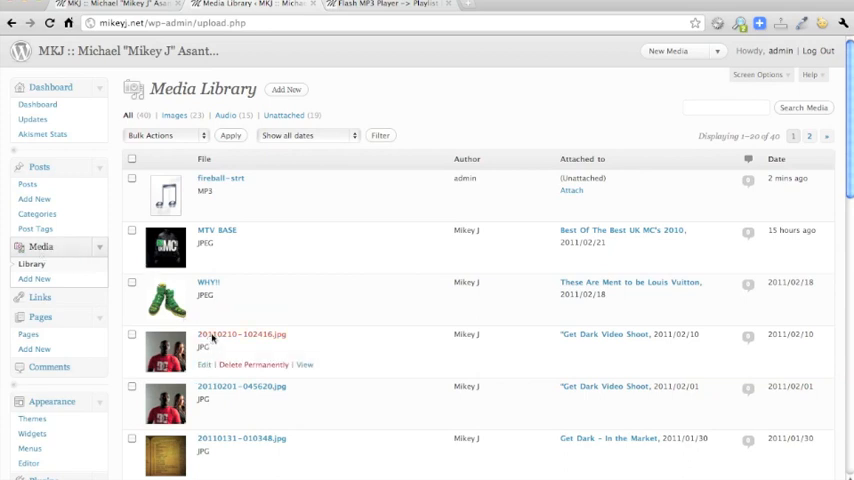
Show the Edit Media page for photo 20110210-102416.jpg with its File URL
{"action": "left_click", "coordinate": [240, 334]}
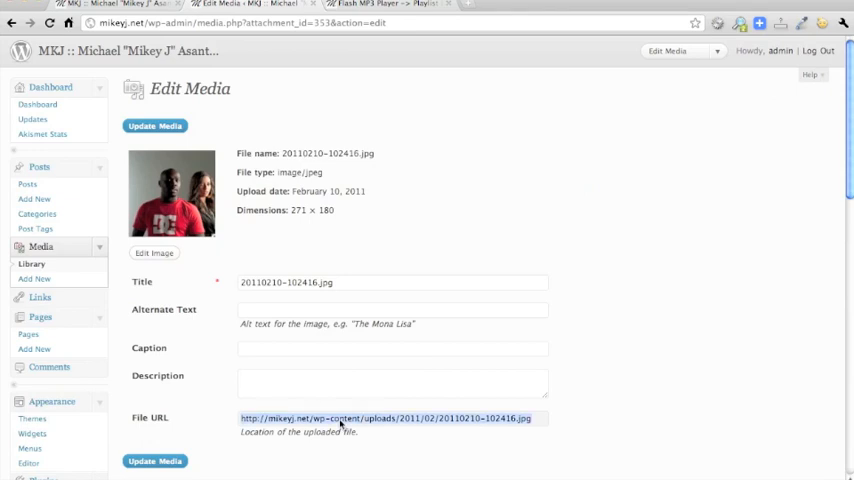
{"action": "mouse_move", "coordinate": [192, 444]}
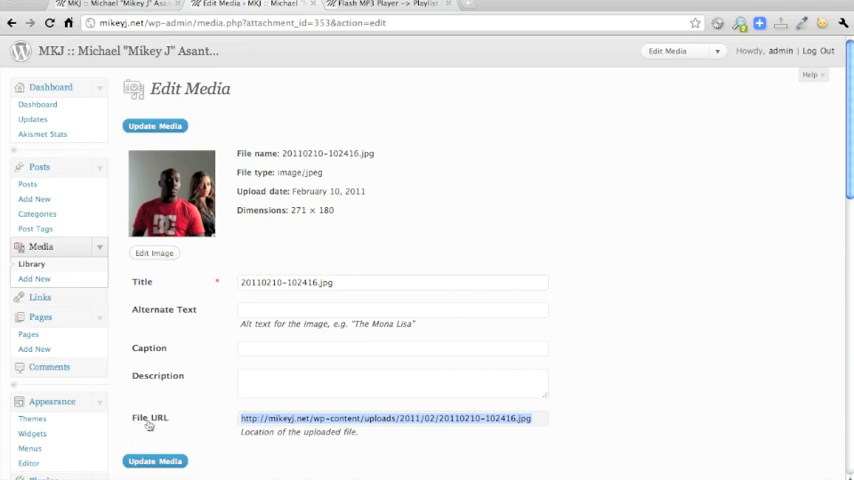
{"action": "mouse_move", "coordinate": [154, 425]}
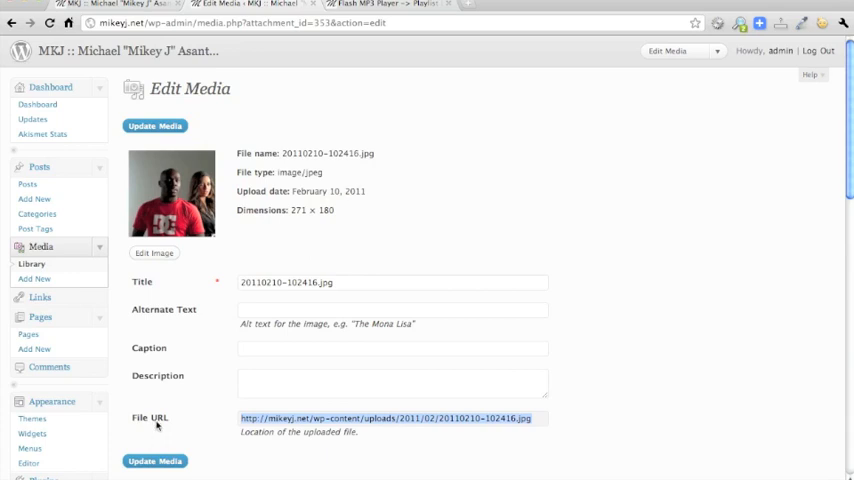
{"action": "mouse_move", "coordinate": [127, 194]}
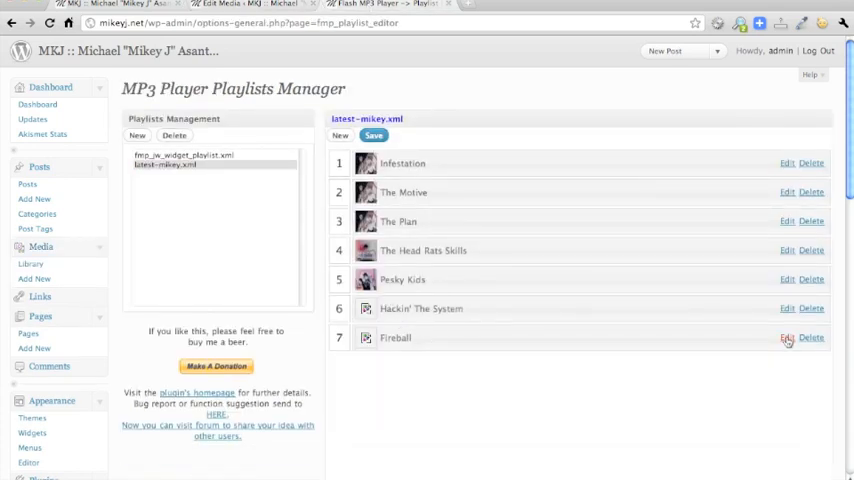
Give Fireball the photo's URL as its image, update it, and save the playlist
{"action": "left_click", "coordinate": [786, 337]}
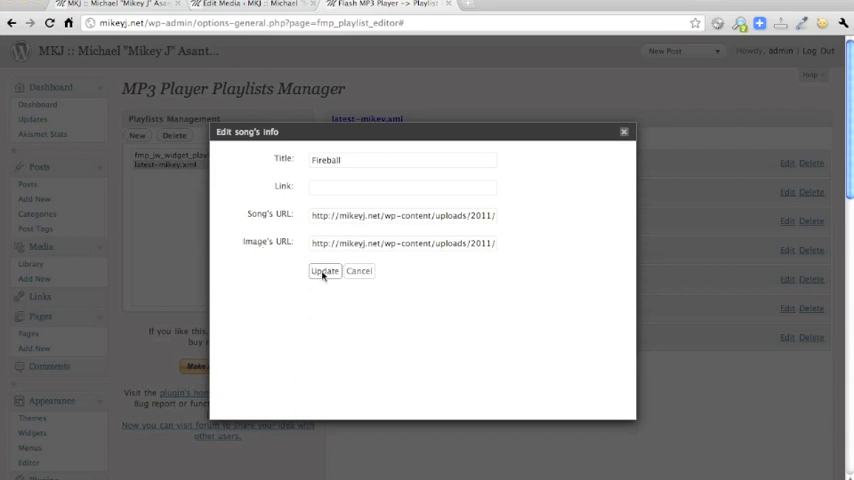
{"action": "left_click", "coordinate": [324, 271]}
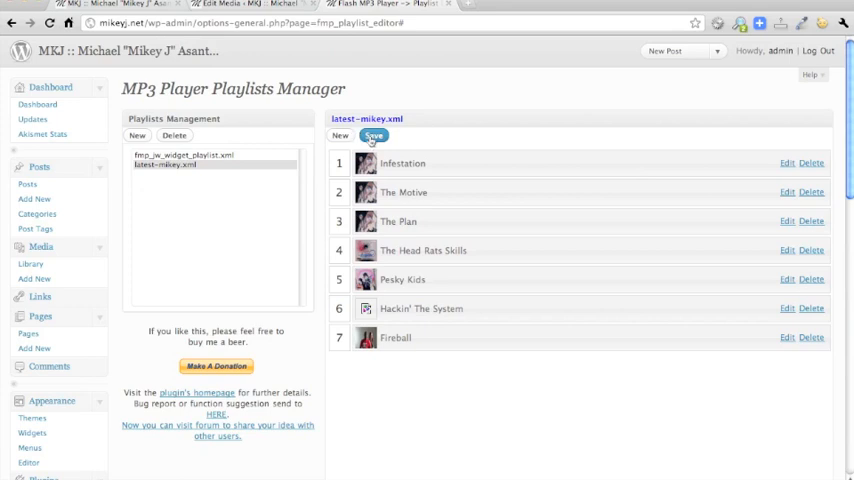
{"action": "left_click", "coordinate": [373, 135]}
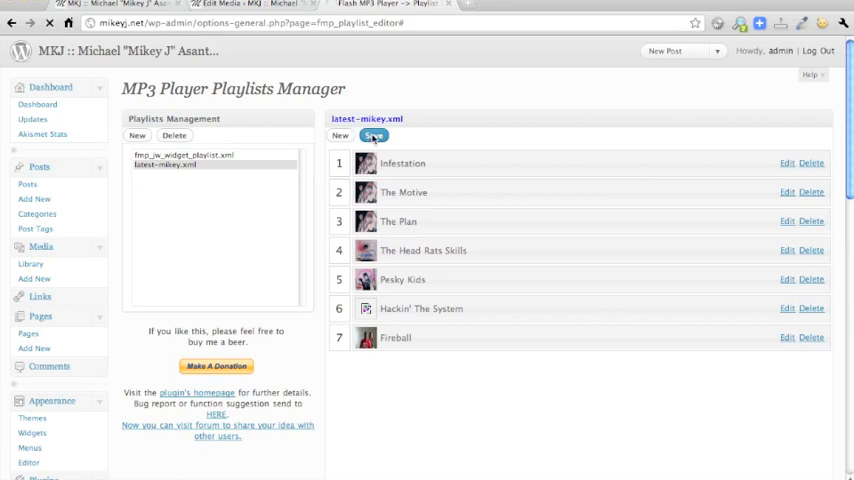
{"action": "left_click", "coordinate": [373, 135]}
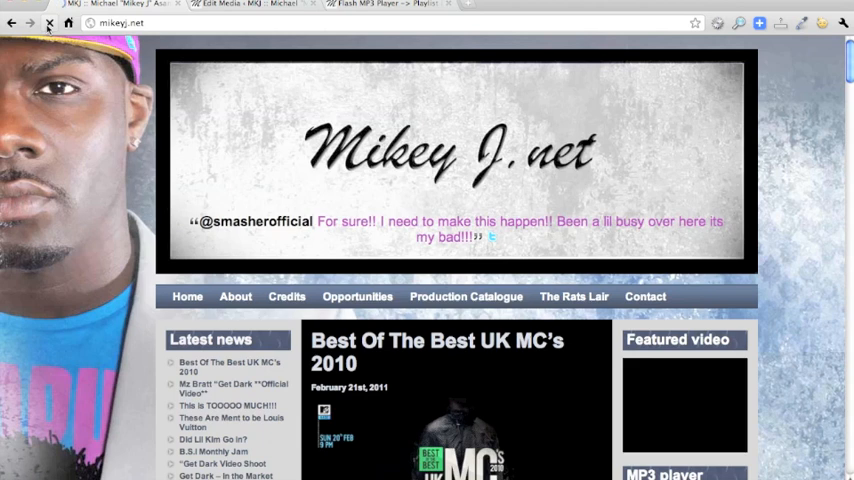
Play Fireball on the reloaded mikeyj.net homepage to confirm its picture shows
{"action": "scroll", "scroll_direction": "down", "scroll_amount": 3}
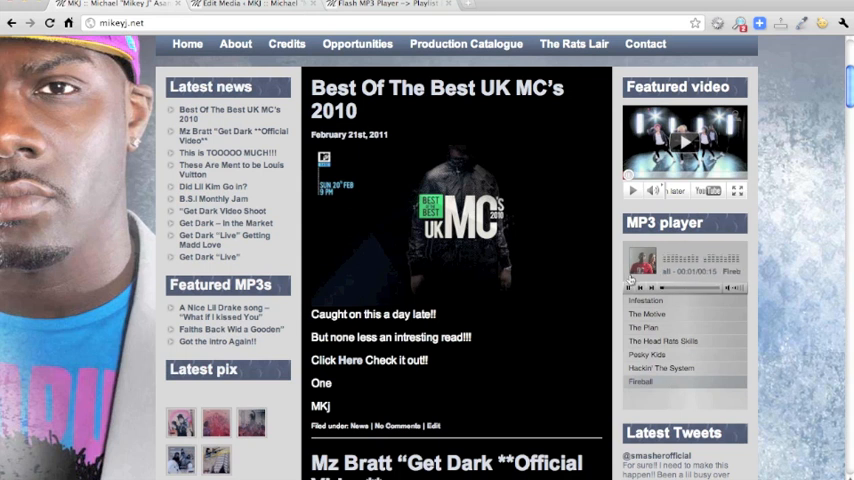
{"action": "left_click", "coordinate": [628, 288]}
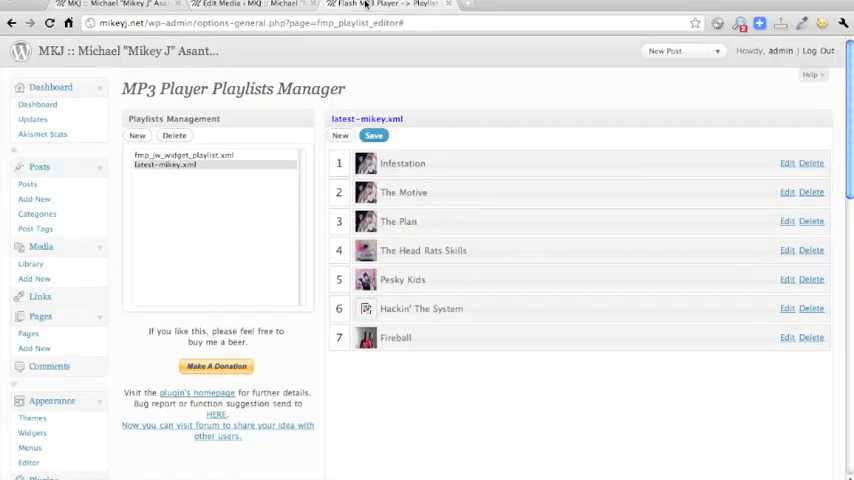
{"action": "mouse_move", "coordinate": [490, 345]}
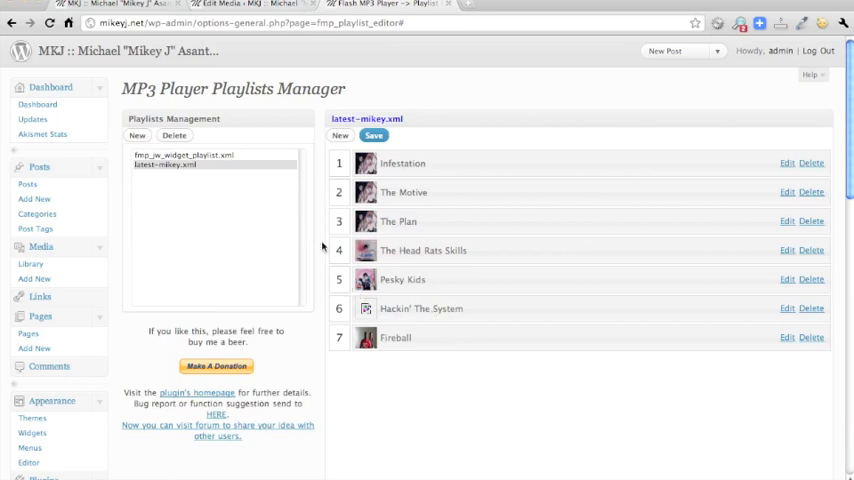
{"action": "mouse_move", "coordinate": [323, 247]}
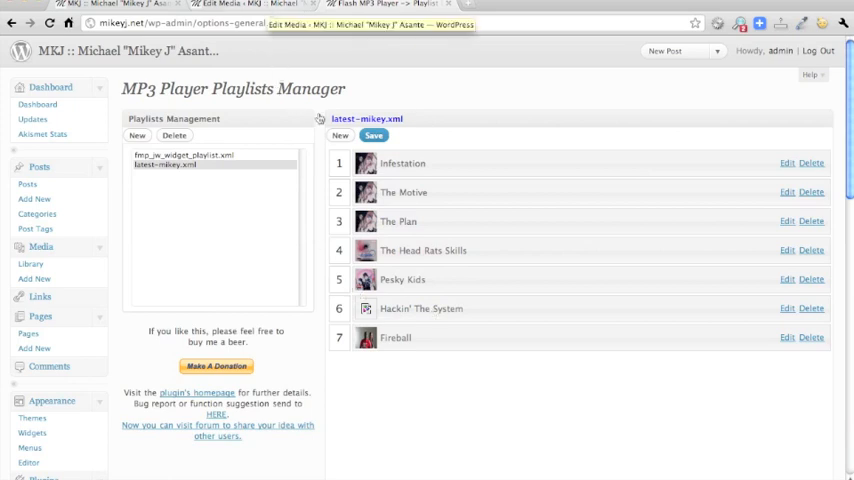
Return to the photo's Edit Media page showing its file URL
{"action": "left_click", "coordinate": [339, 135]}
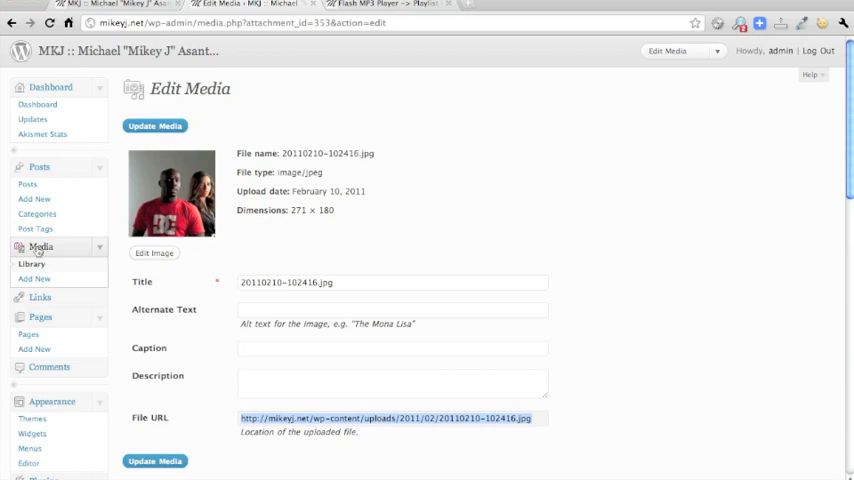
{"action": "mouse_move", "coordinate": [458, 15]}
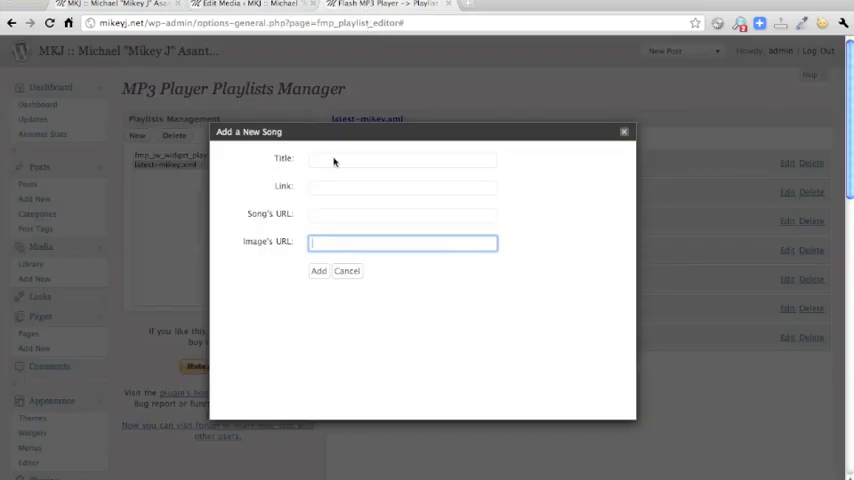
Focus the Title and then Link fields of the empty Add a New Song form
{"action": "left_click", "coordinate": [402, 158]}
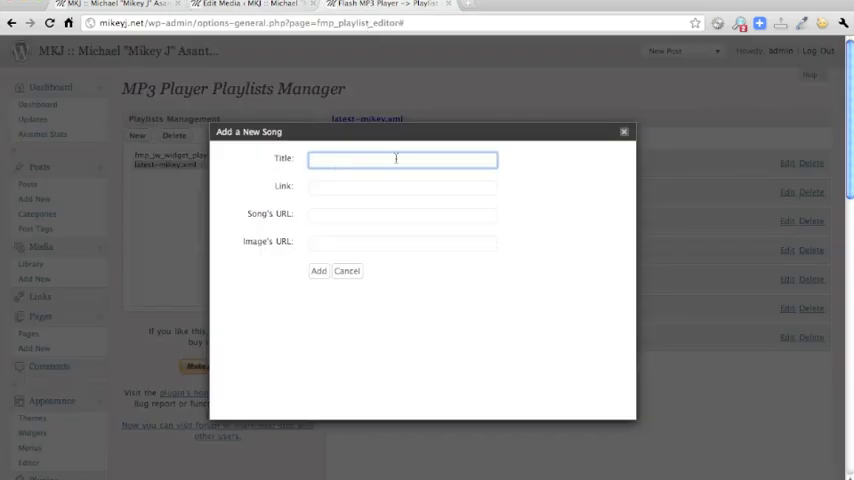
{"action": "left_click", "coordinate": [402, 187]}
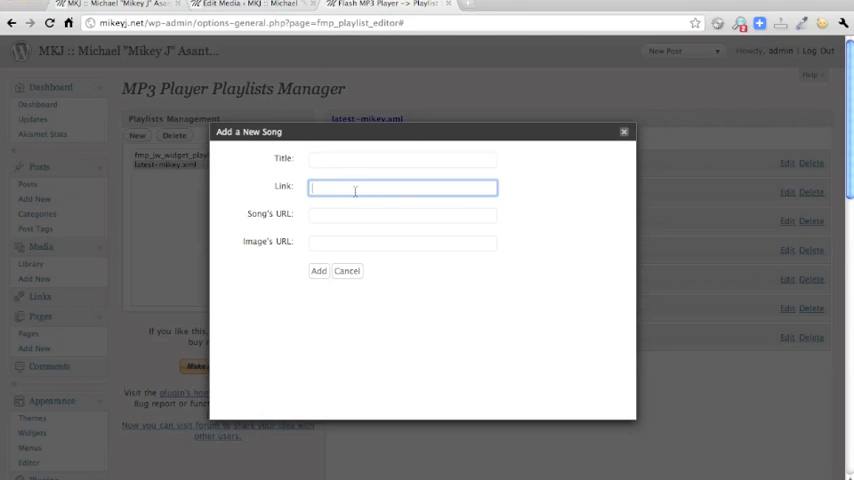